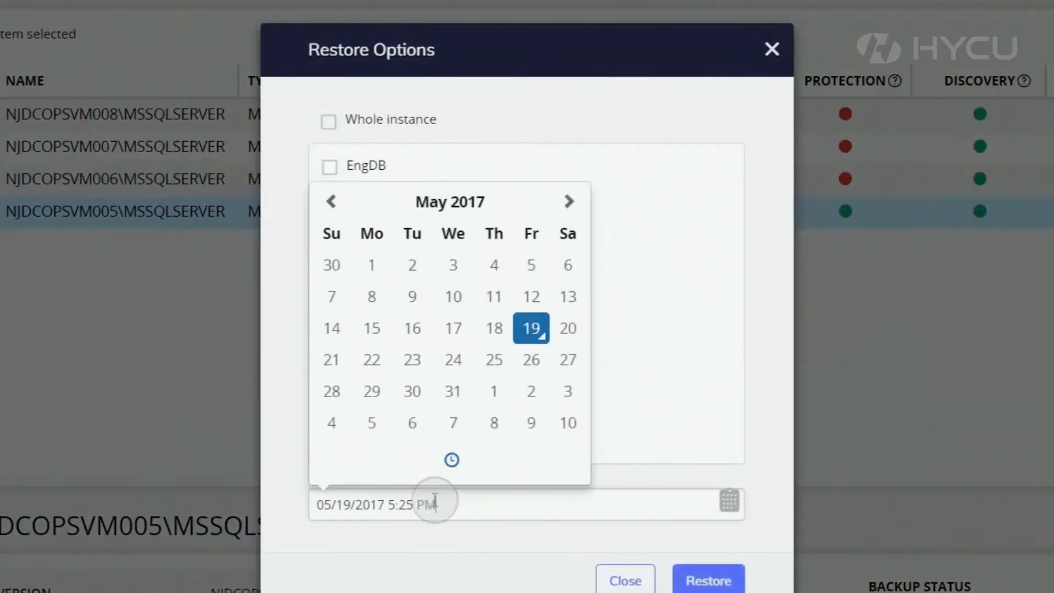
# Step: Switch the point-in-time picker to time selection, showing 05/19/2017 5:25 PM
pyautogui.click(451, 460)
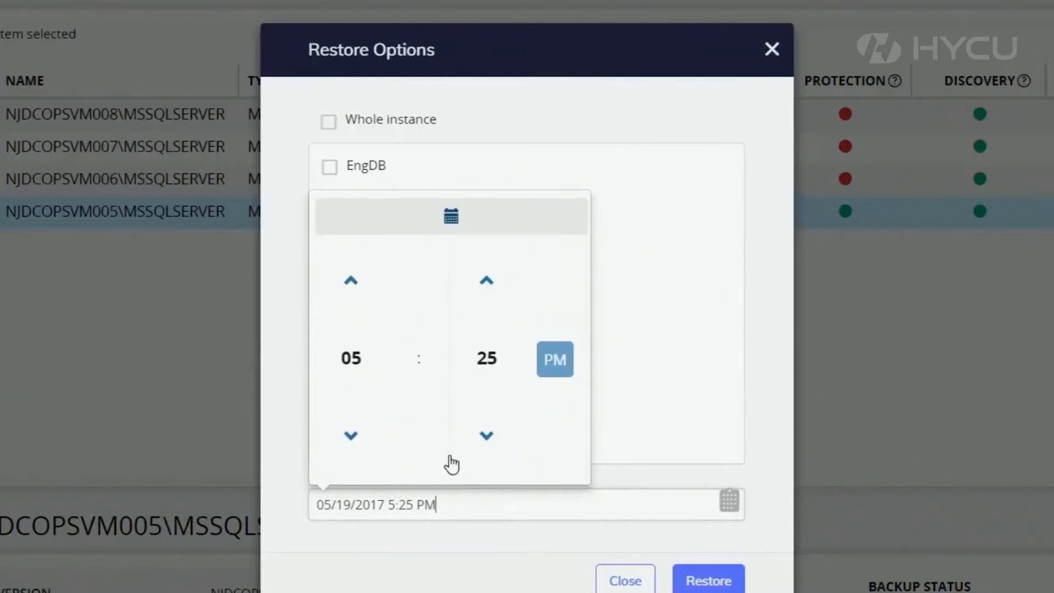